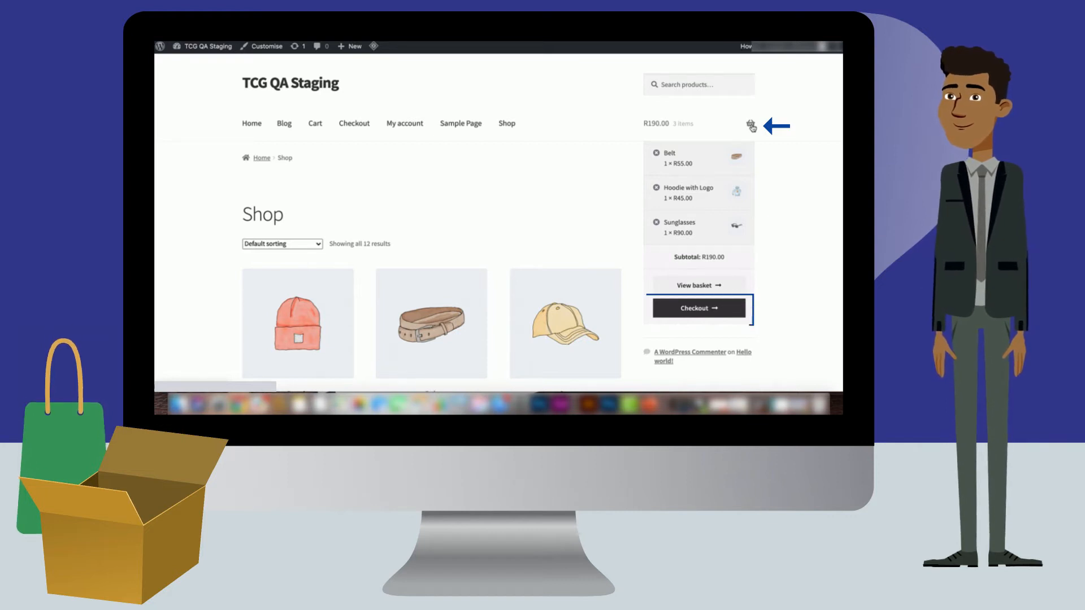
# Step: Check out the belt, hoodie and sunglasses from the mini cart dropdown
pyautogui.click(699, 308)
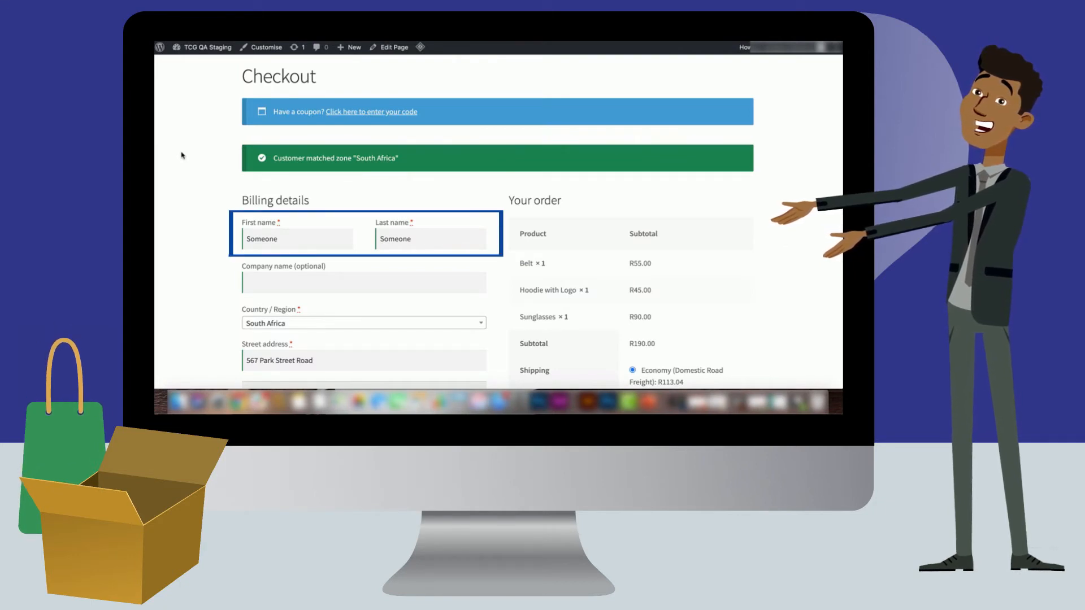
pyautogui.scroll(-3)
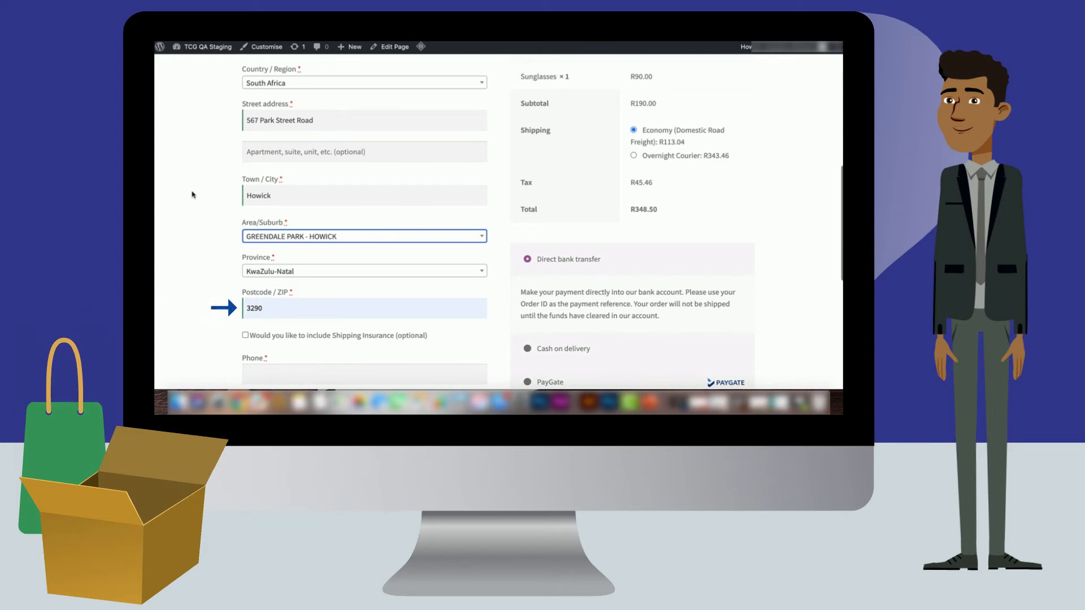
pyautogui.scroll(-3)
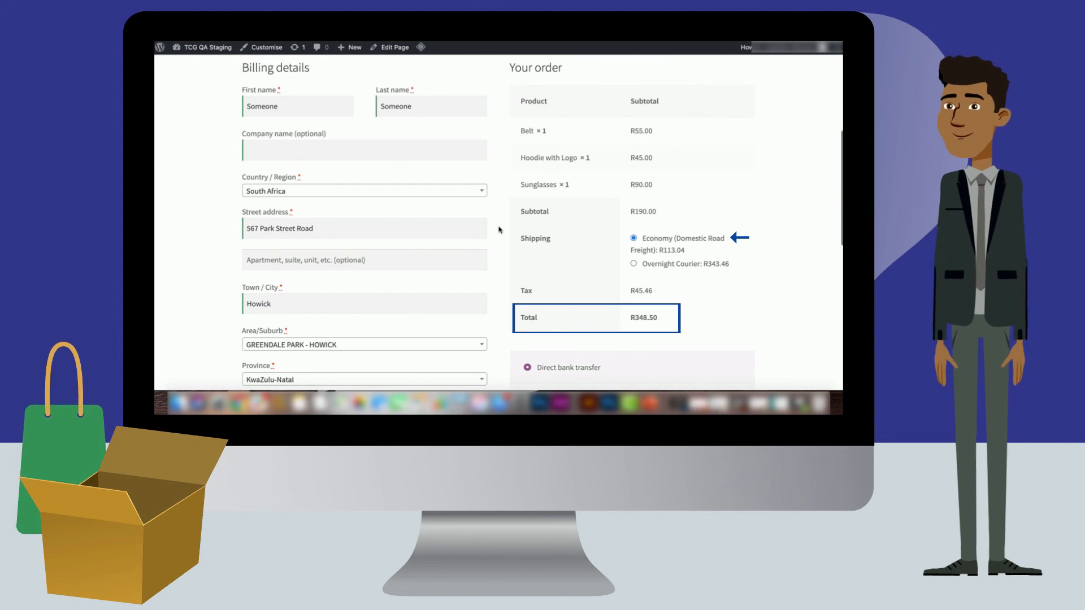
pyautogui.scroll(-3)
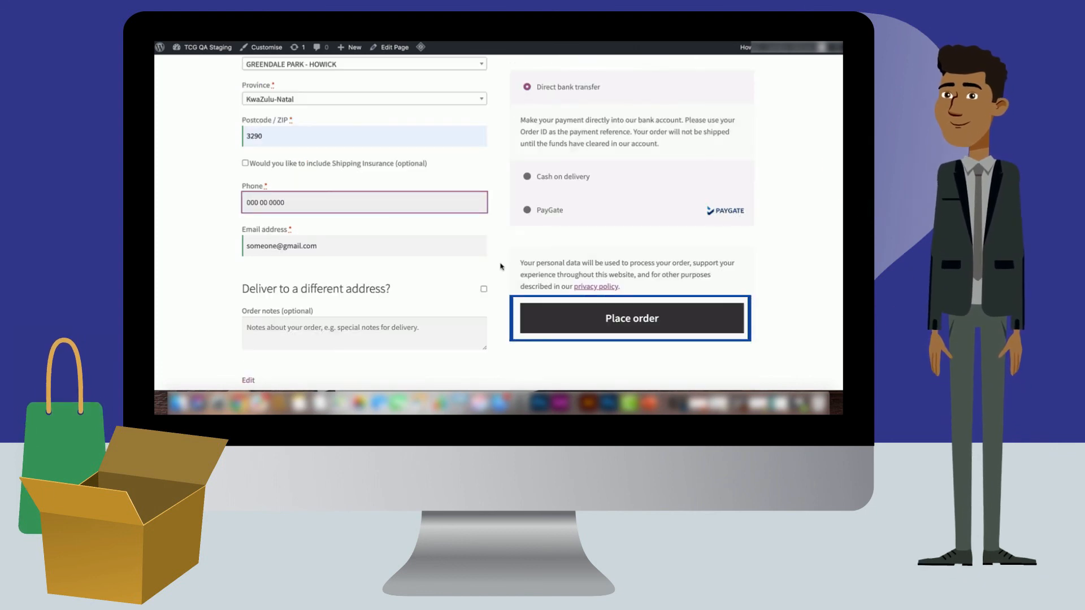